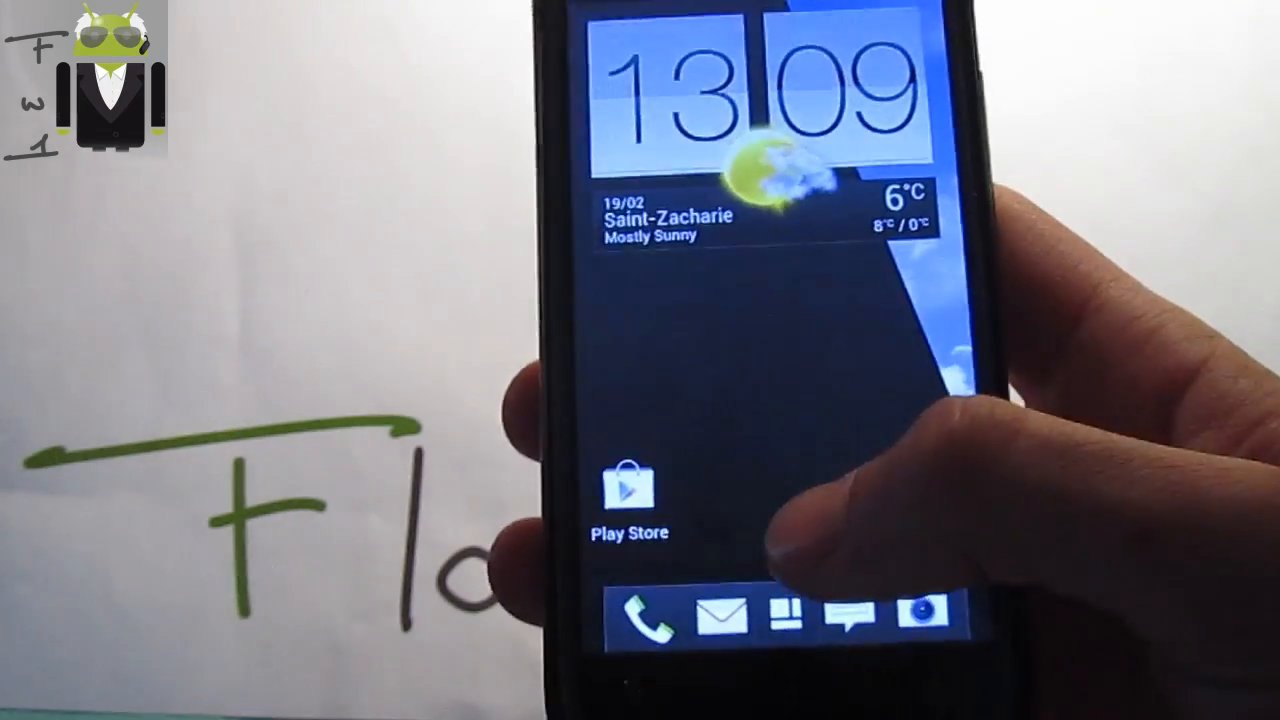
Step: Open the All apps drawer from the HTC Sense home screen dock
click(646, 618)
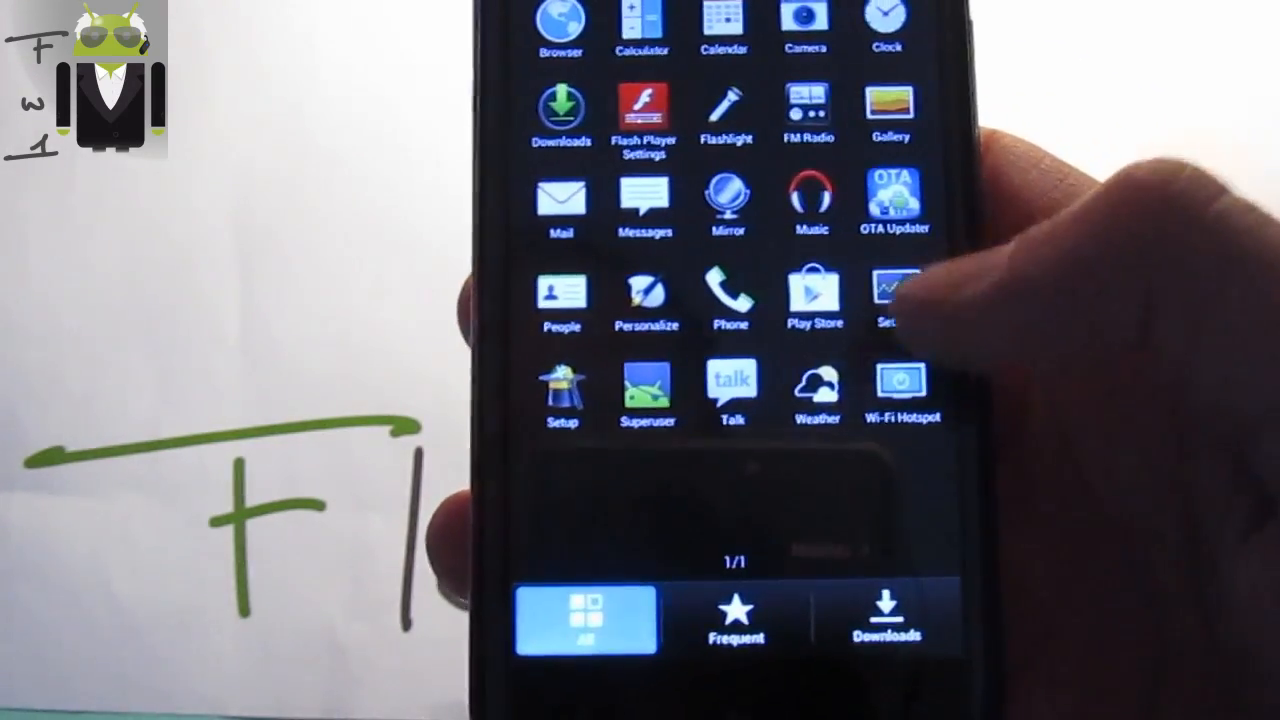
click(816, 390)
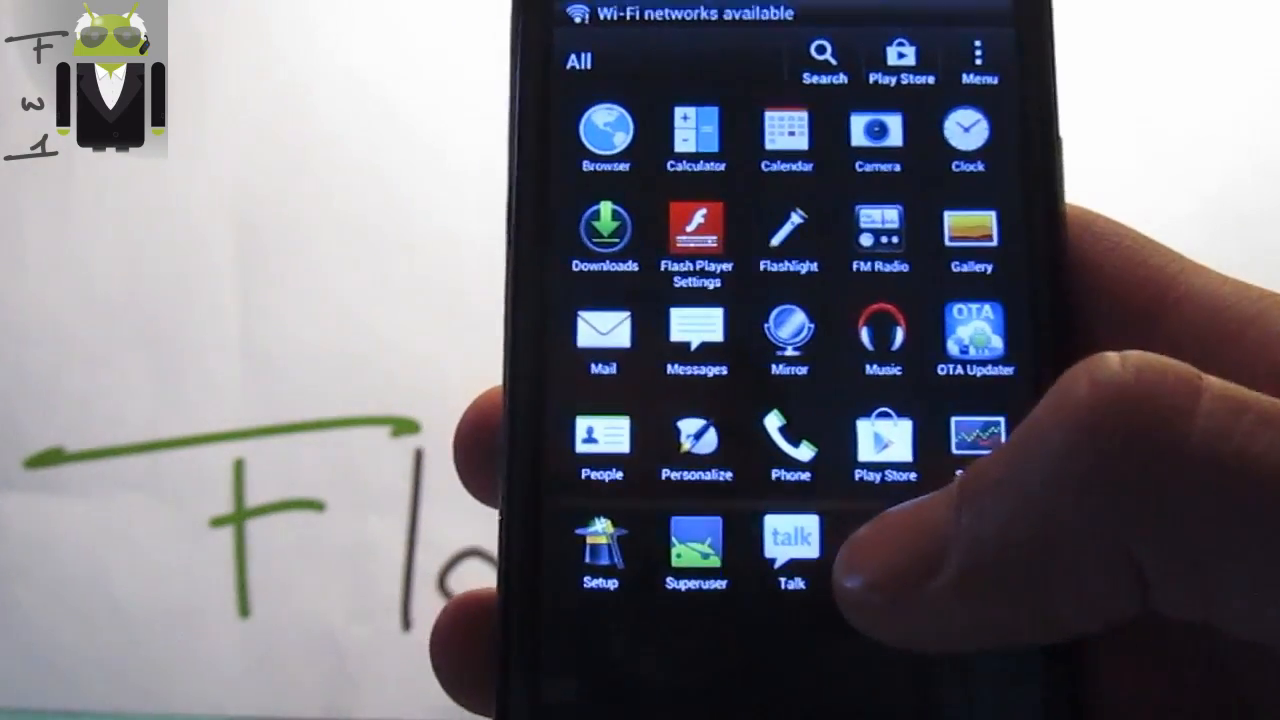
Step: Launch Music and browse the My phone music library
click(882, 338)
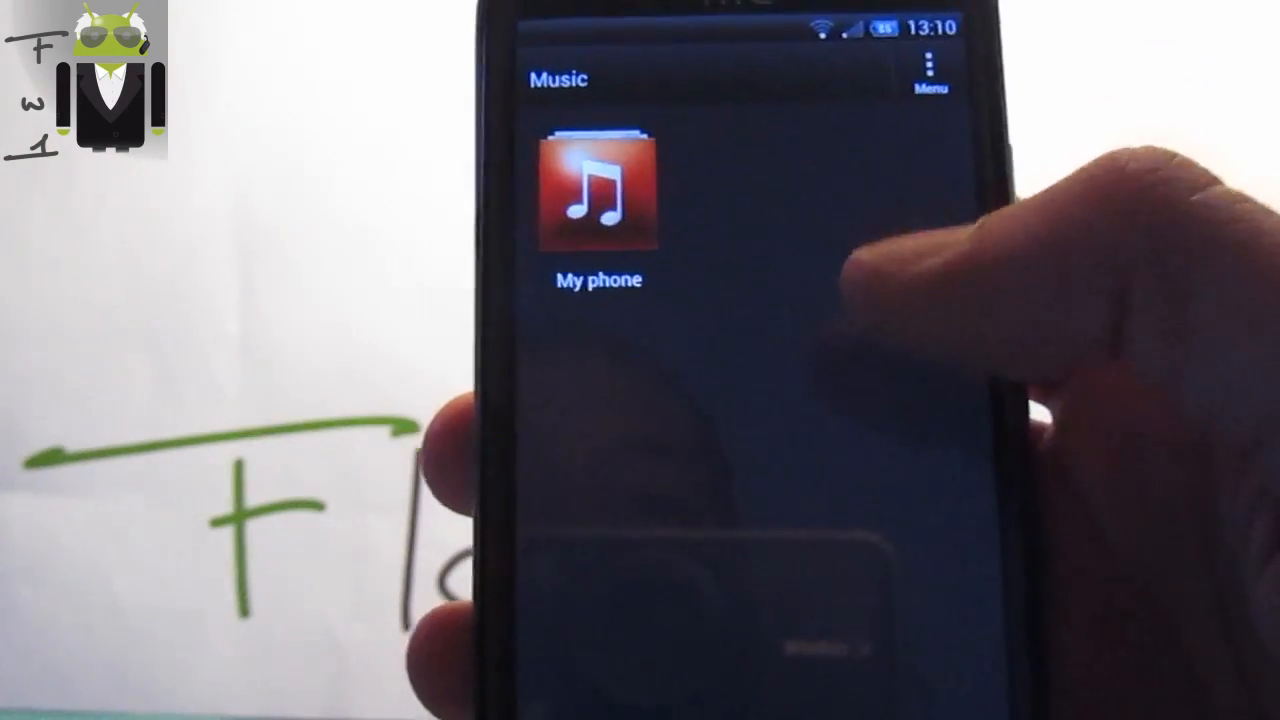
click(598, 200)
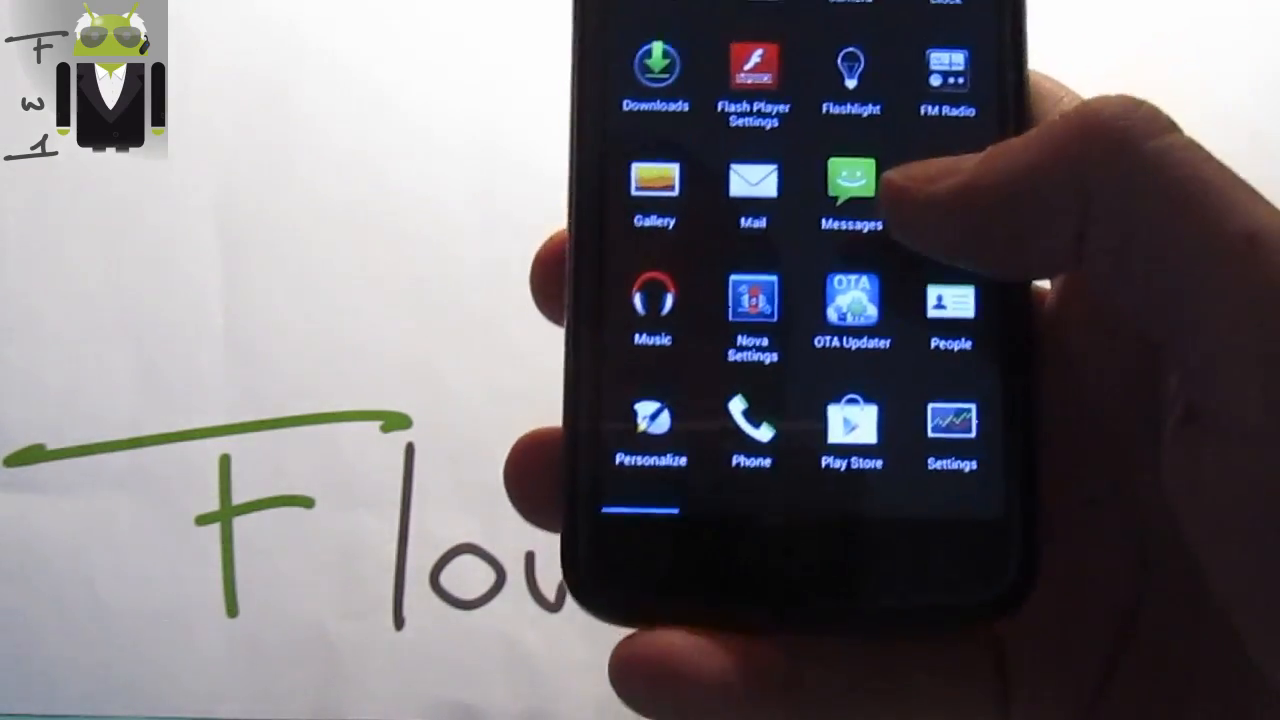
Step: Scroll through Settings, then open Nova Launcher's app drawer from the home screen dock
scroll(up, 3)
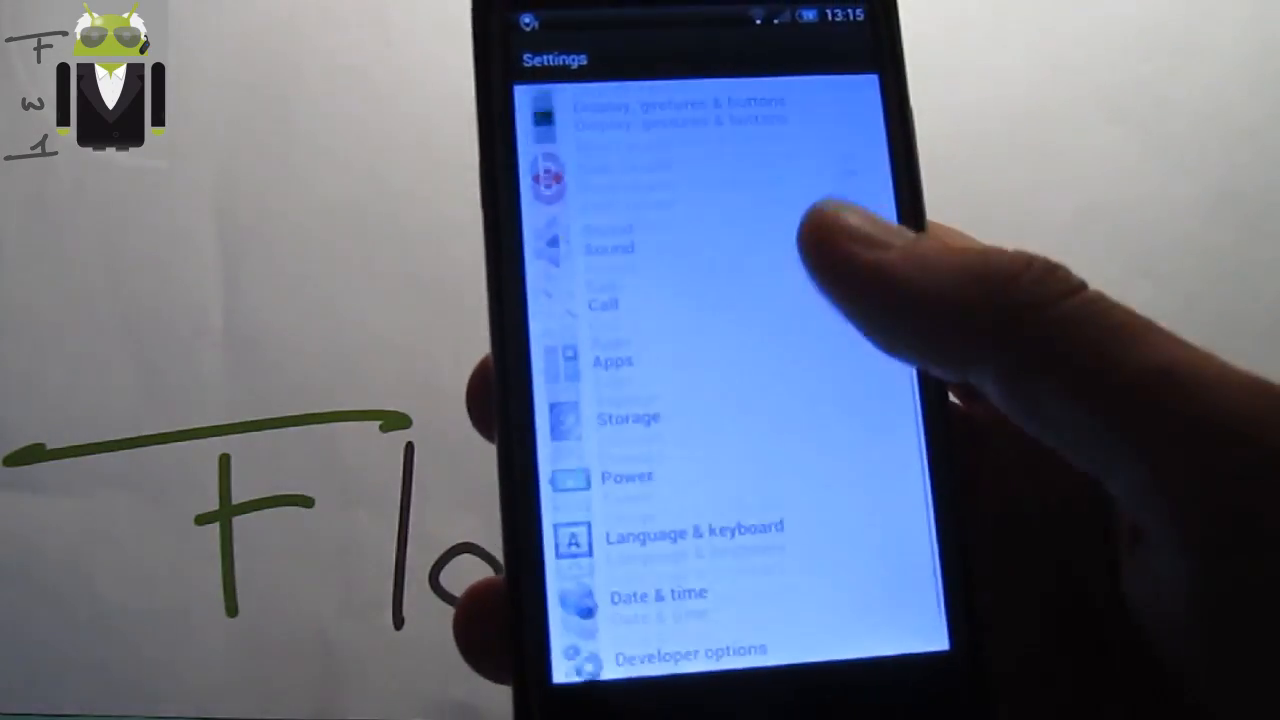
scroll(down, 3)
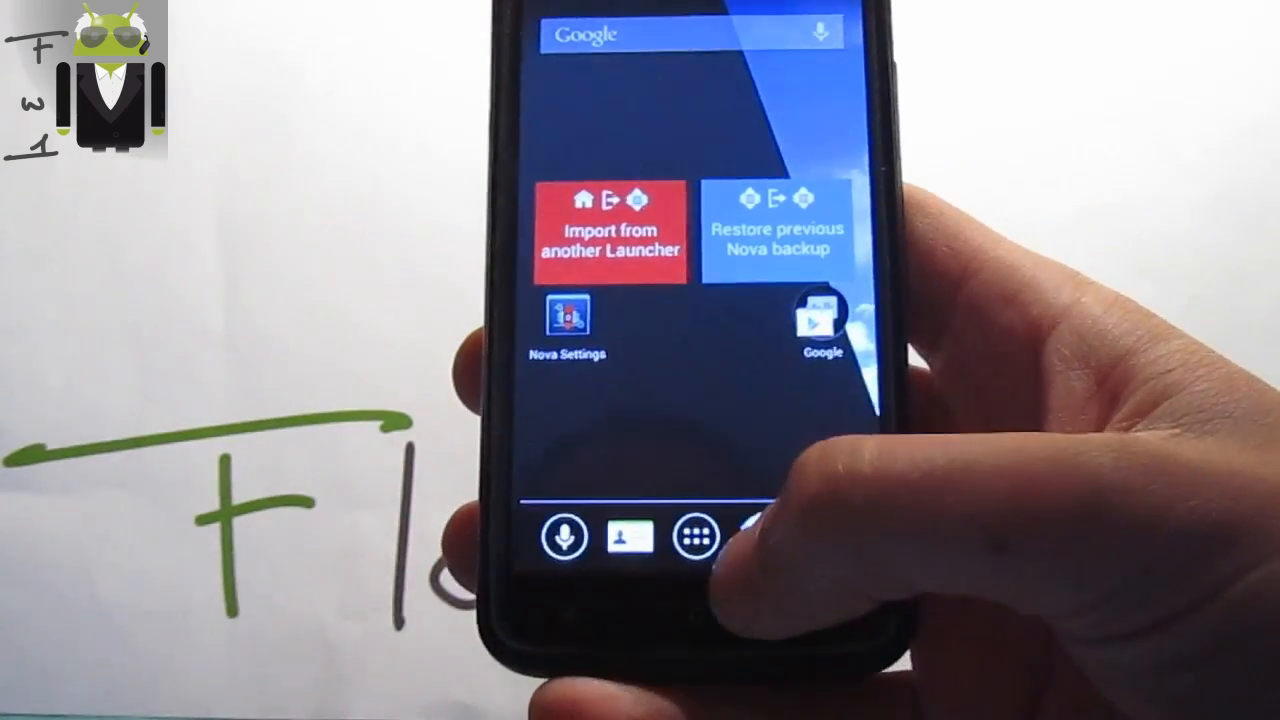
click(694, 537)
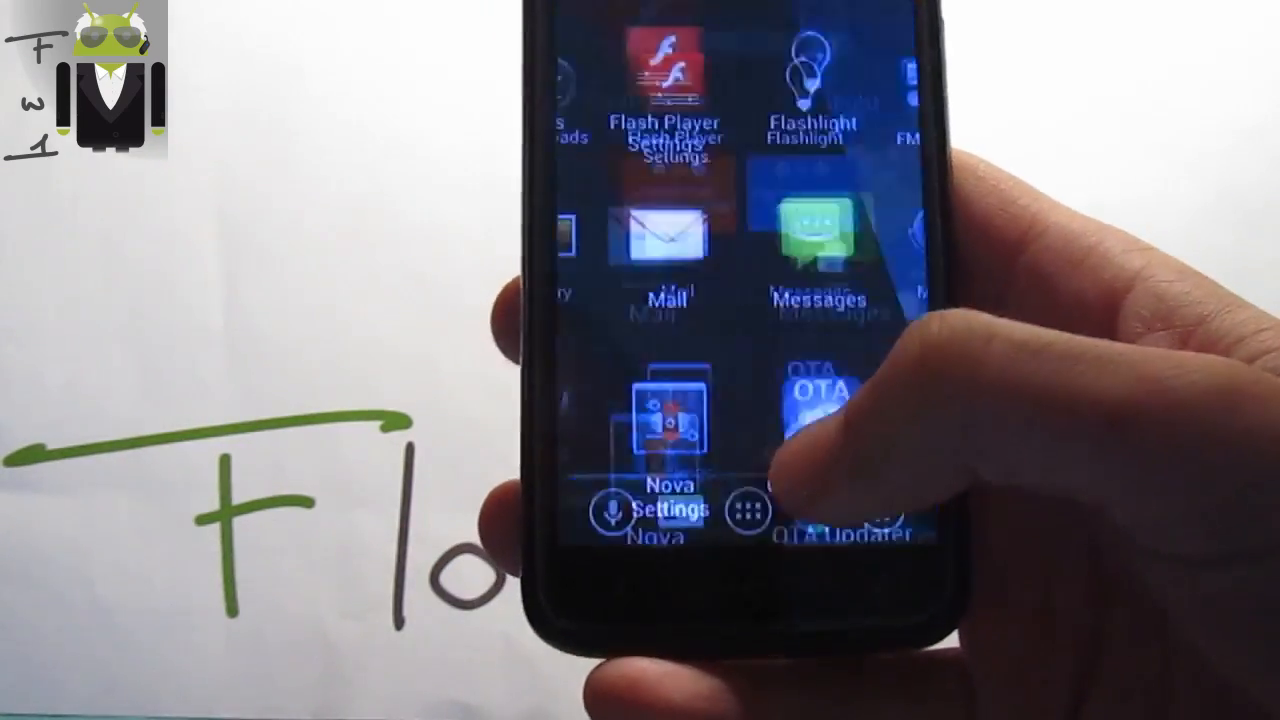